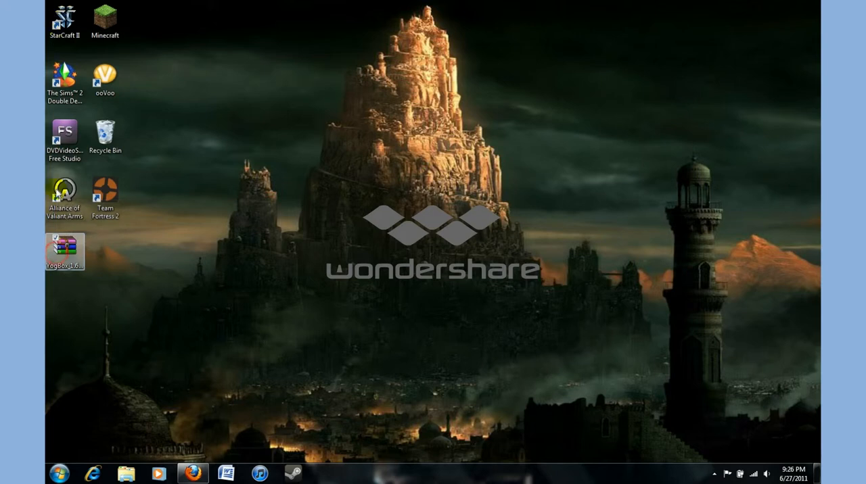
Drag the YogBox 1.6.6 B2 archive icon from the left column toward the desktop centre.
drag(64, 250, 227, 196)
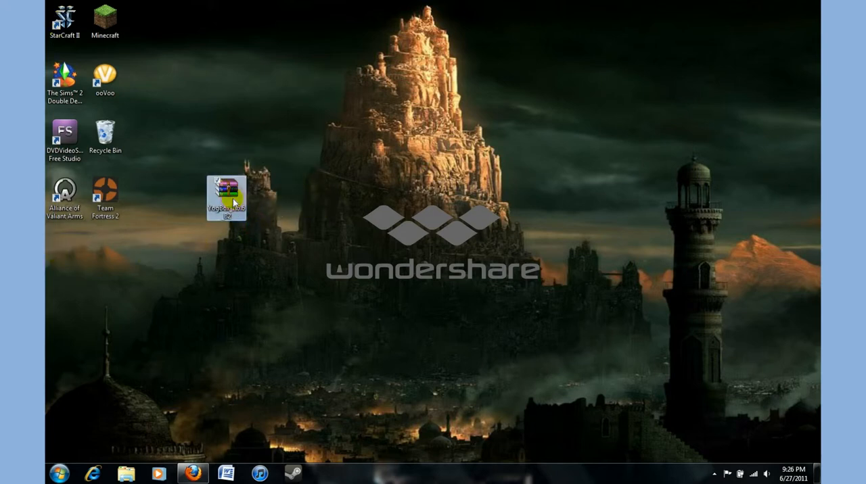
click(230, 200)
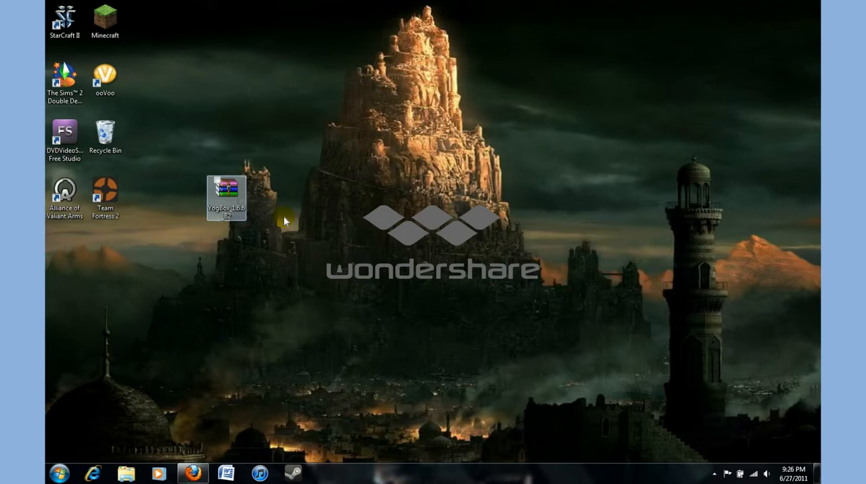
double_click(227, 187)
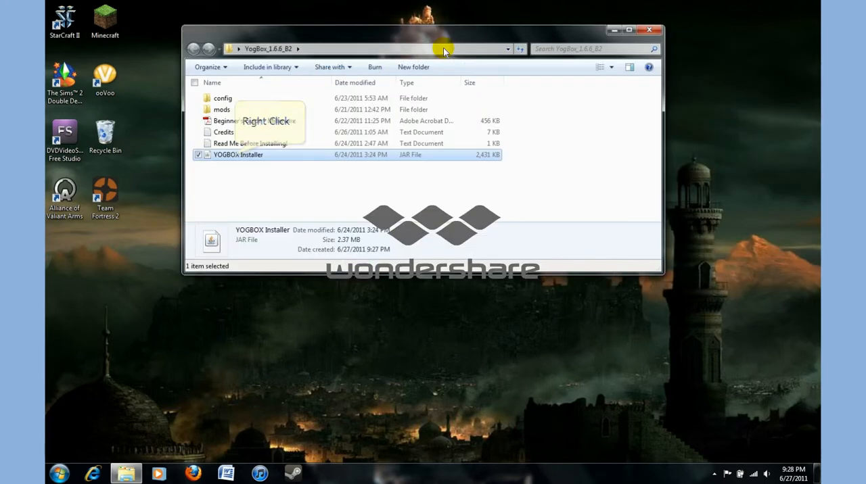